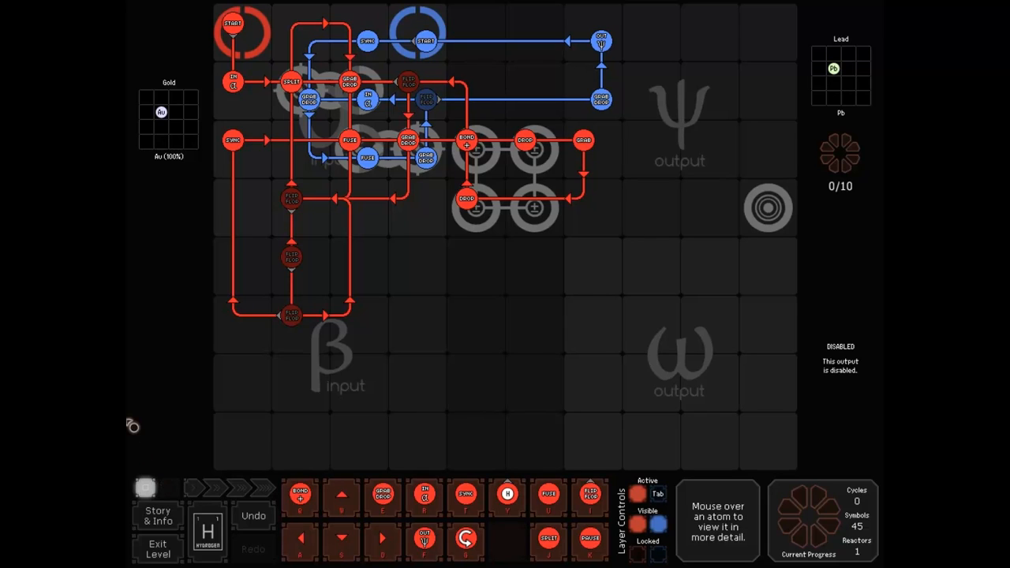
mouse_move(425, 377)
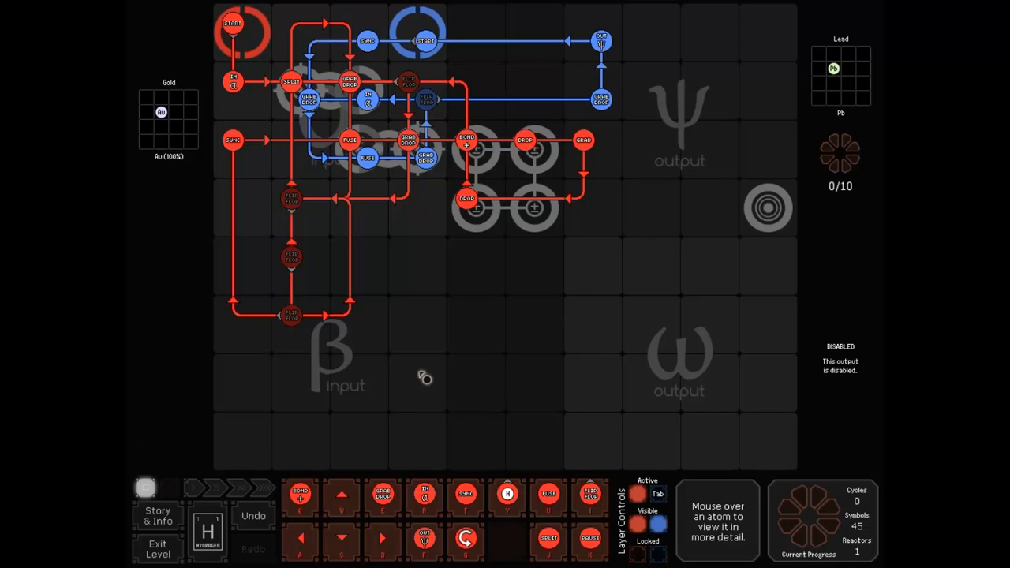
mouse_move(165, 114)
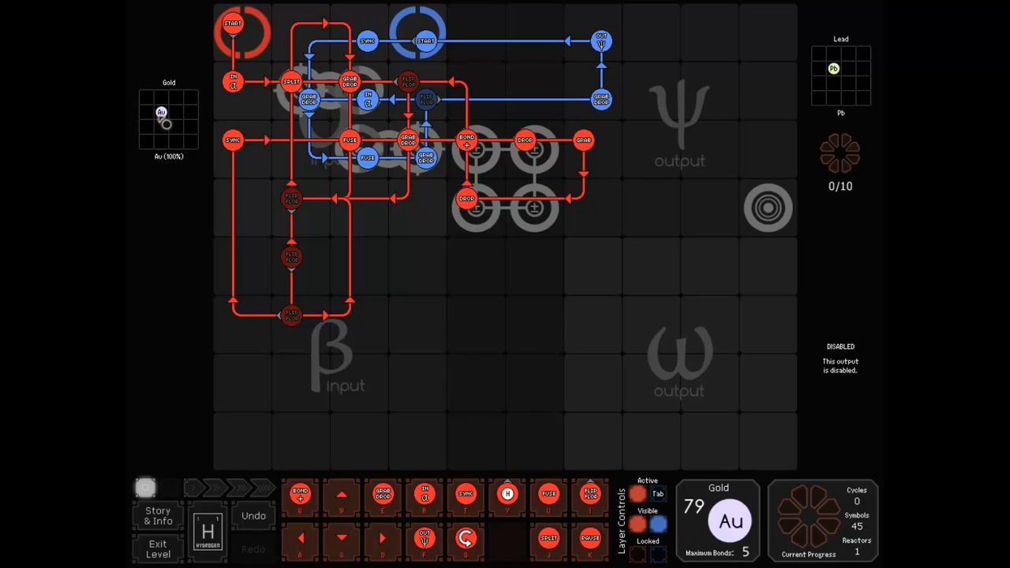
Start the first gold-to-lead reactor and fast-forward it toward its 702-cycle finish.
click(843, 76)
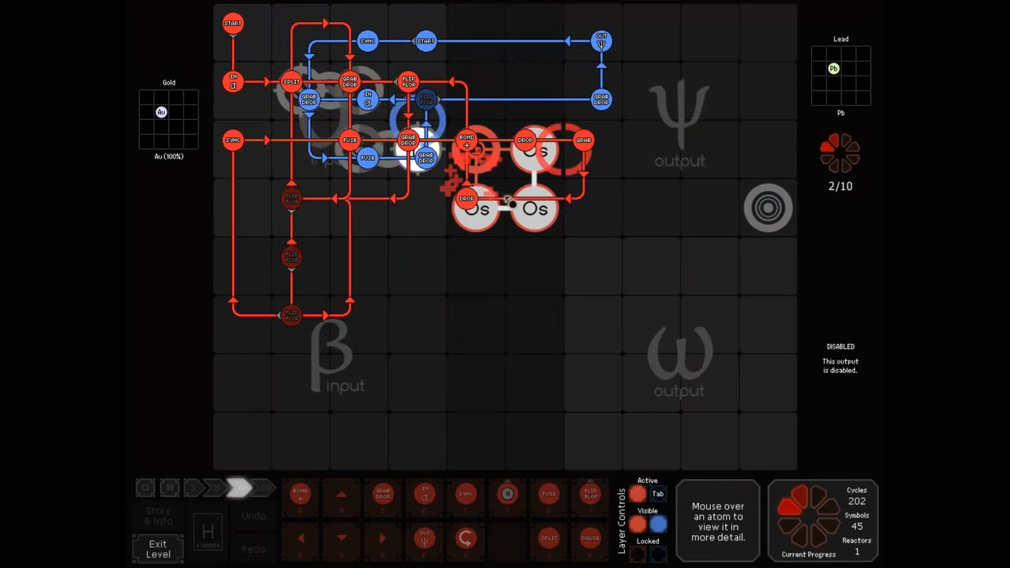
click(262, 486)
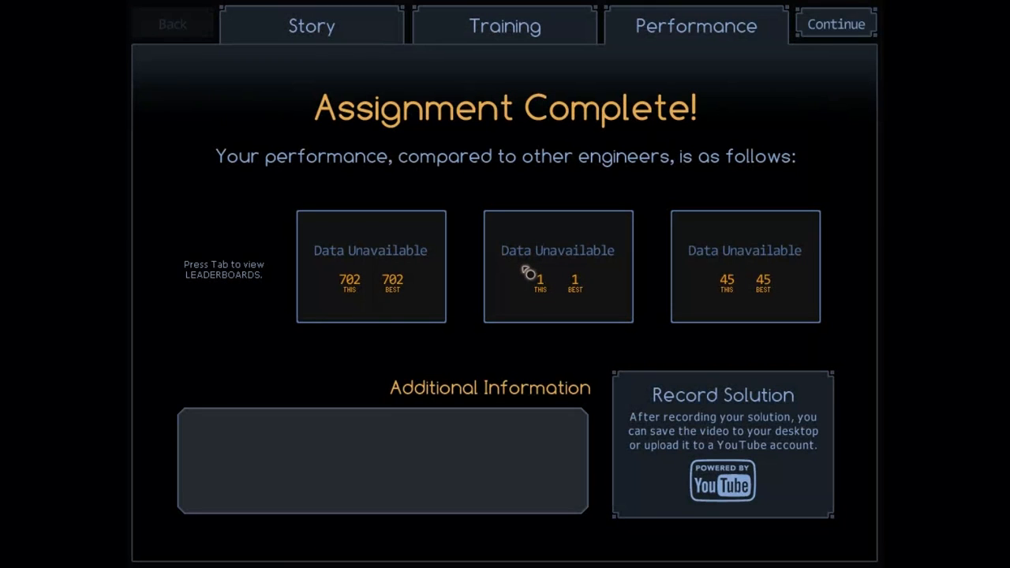
mouse_move(849, 60)
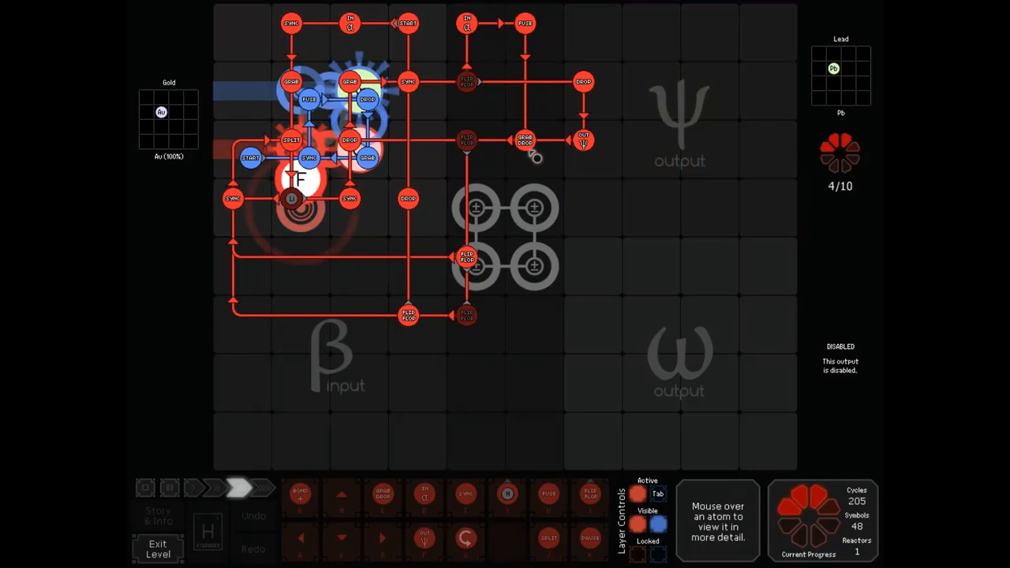
Adjust and restore the simulation speed while the 83-symbol solution delivers its lead outputs.
click(170, 487)
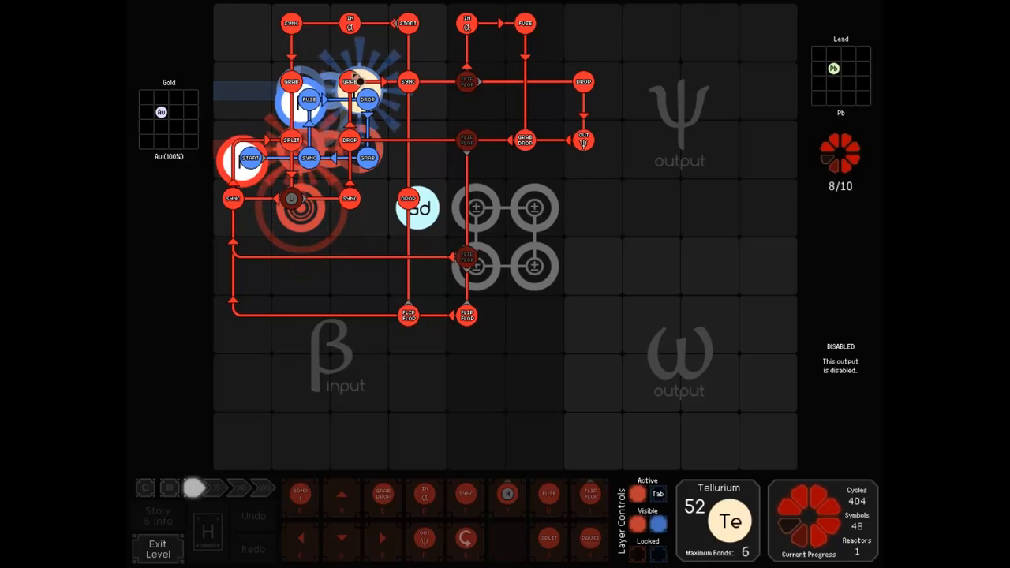
click(221, 486)
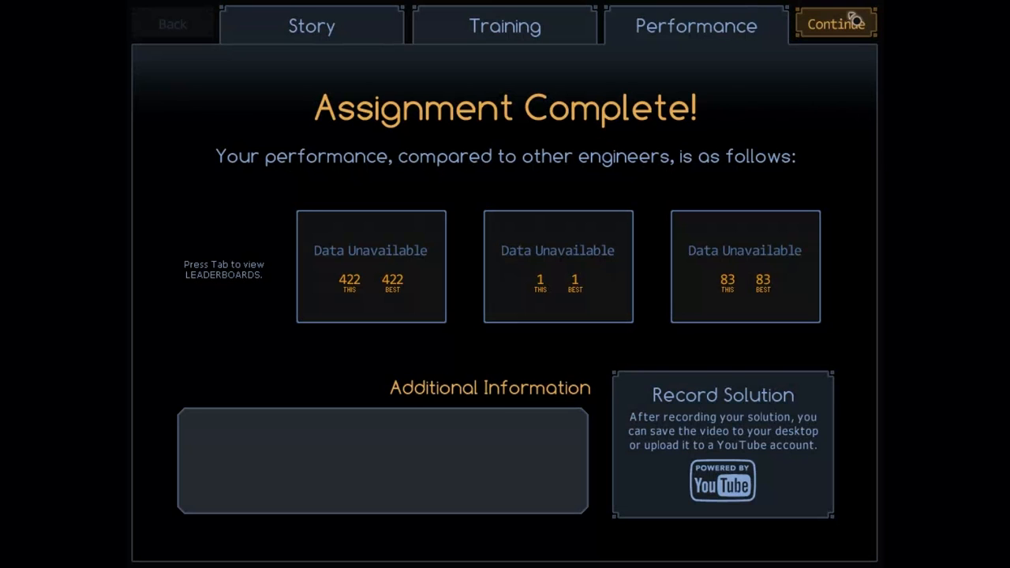
Leave the 422-cycle results screen to load the third solution.
click(835, 24)
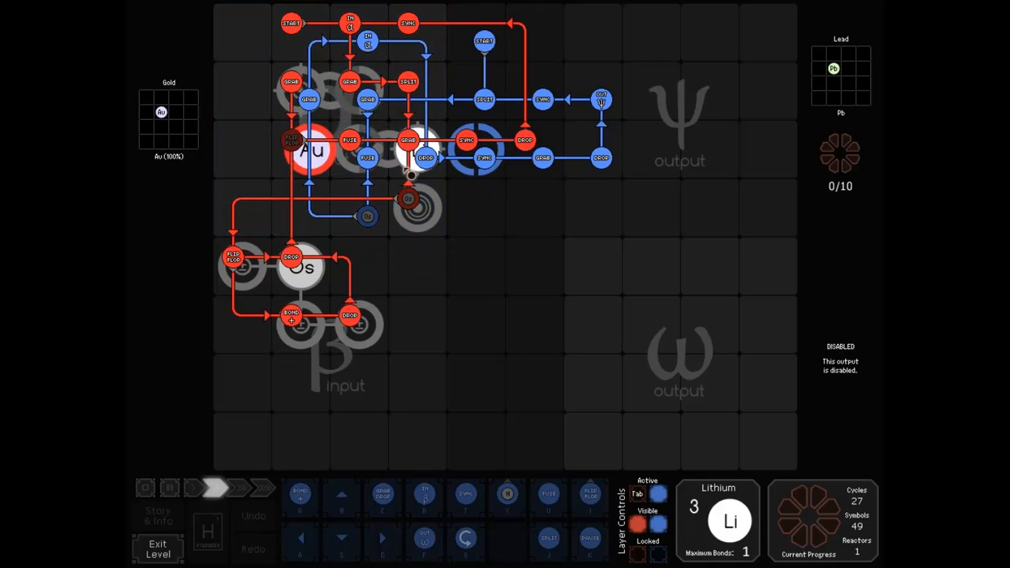
Start the third 43-symbol solution and fast-forward it to its first lead deliveries.
click(224, 488)
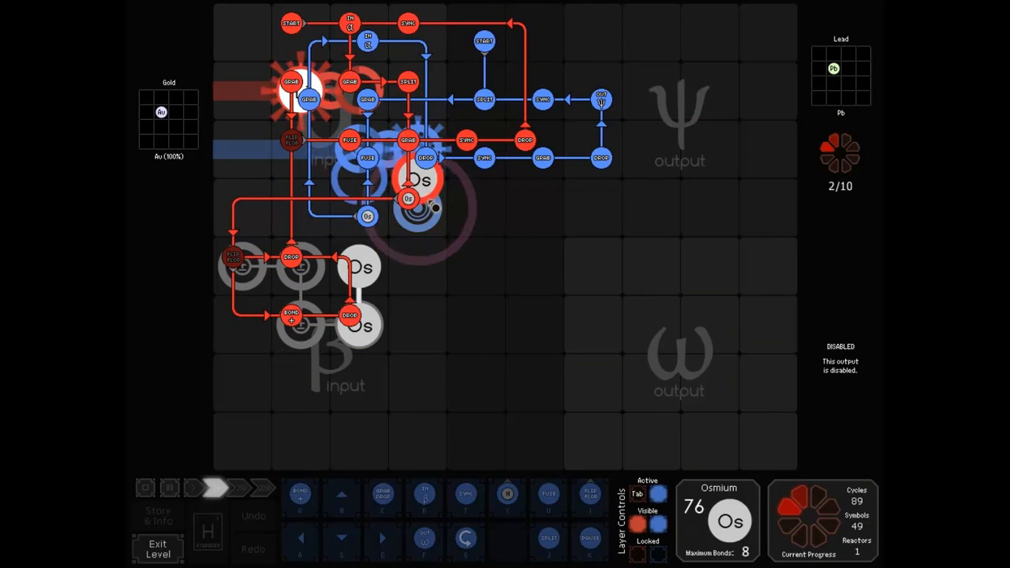
click(221, 486)
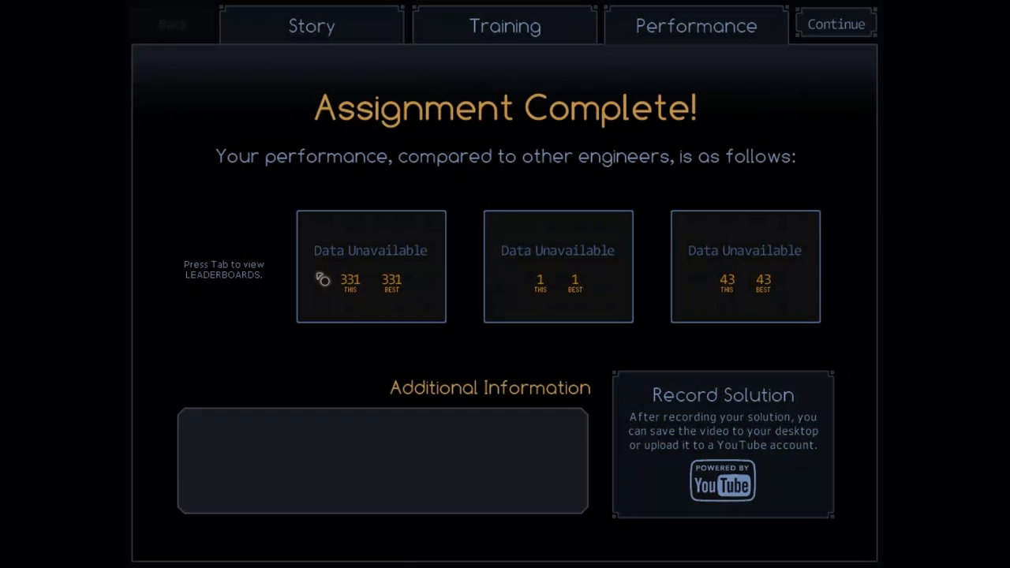
mouse_move(375, 306)
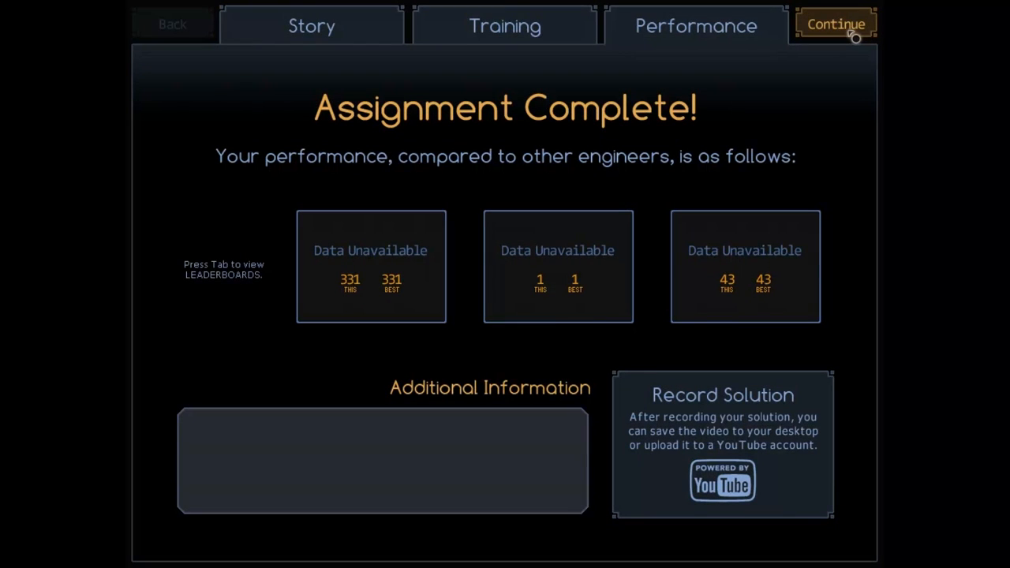
Leave the 331-cycle results screen to load the fourth solution.
click(836, 24)
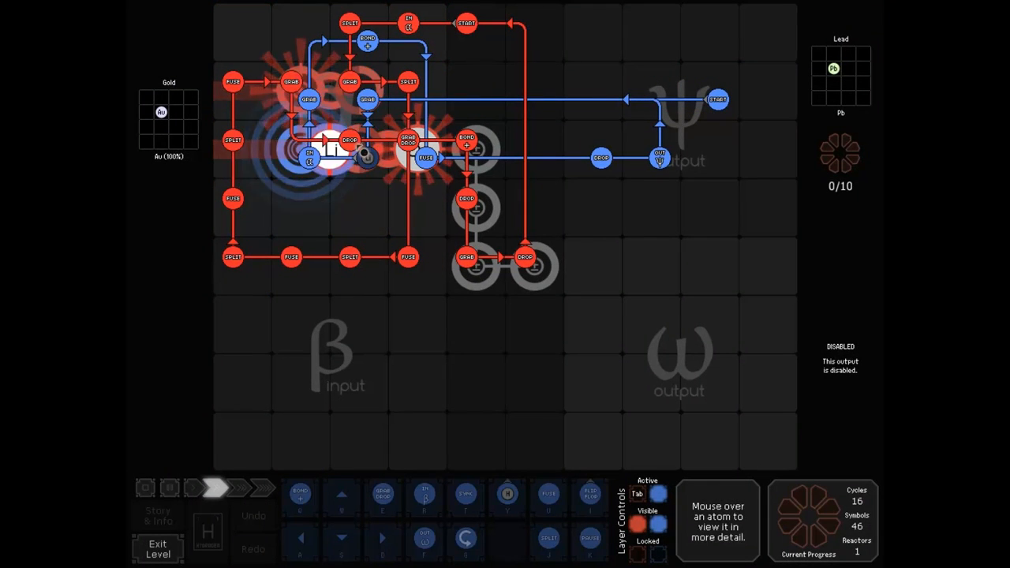
Fast-forward the fourth 46-symbol solution to its 260-cycle completion.
click(215, 487)
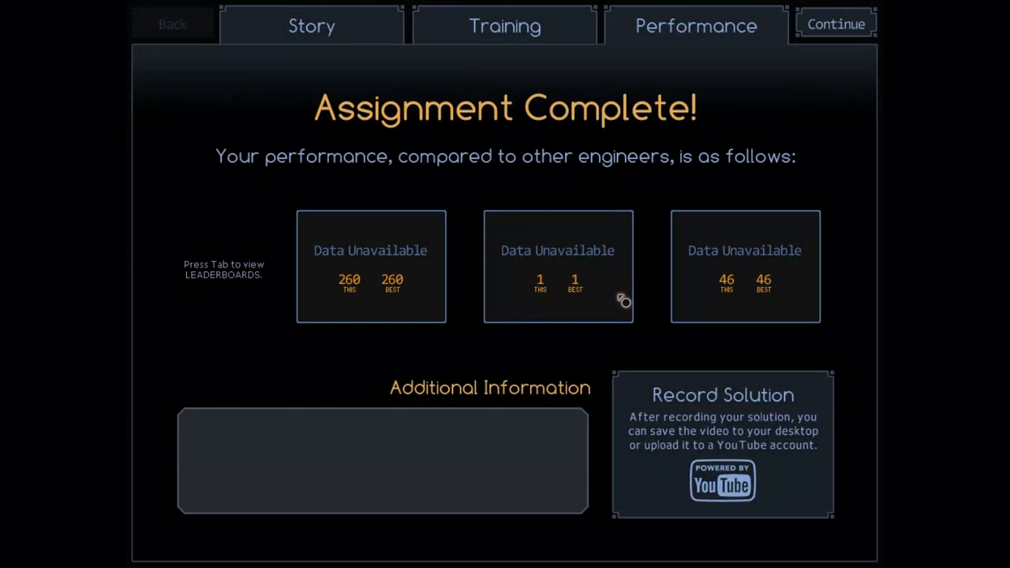
mouse_move(832, 66)
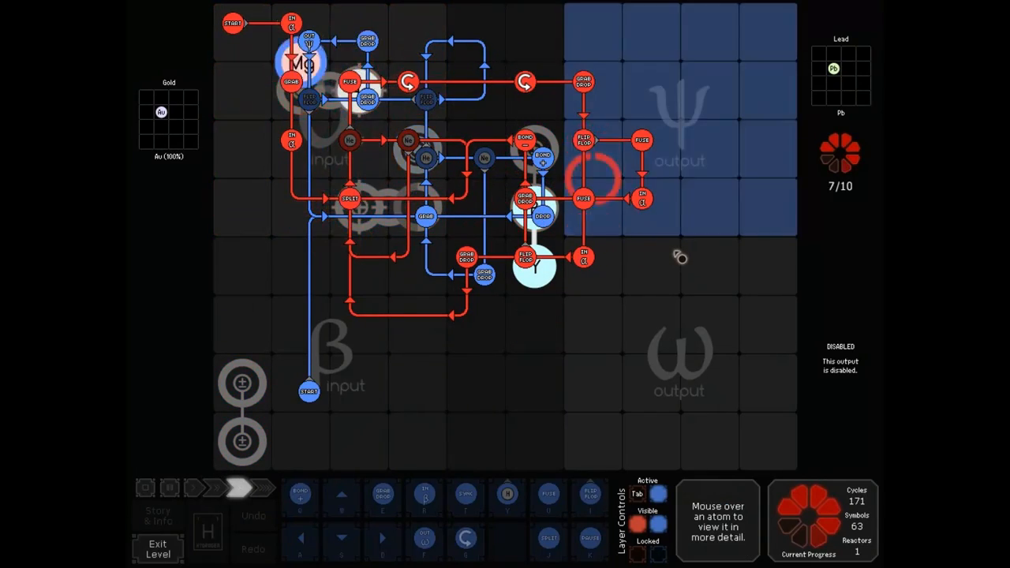
Fast-forward the fifth 63-symbol solution to its 248-cycle completion.
click(243, 488)
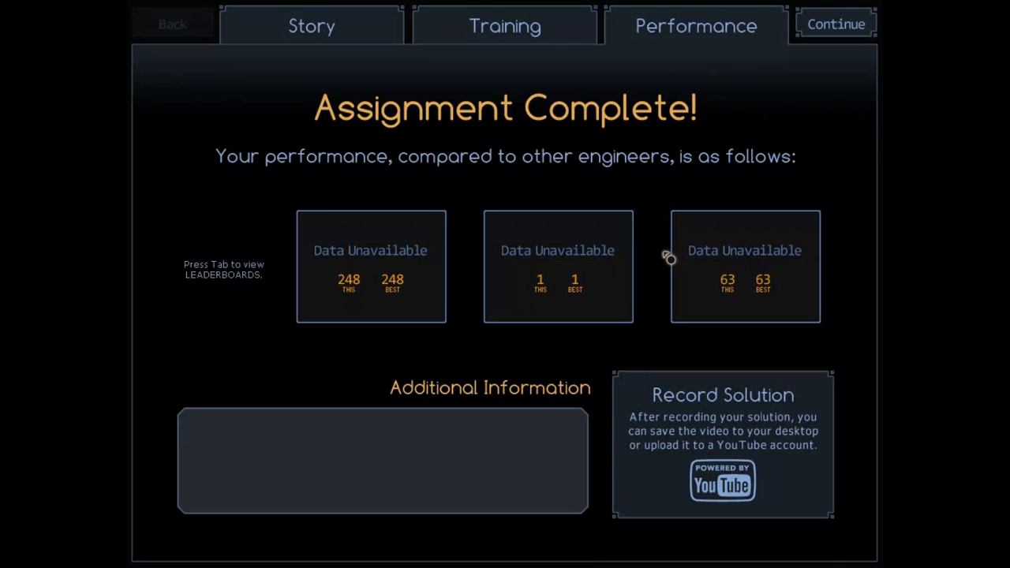
mouse_move(657, 249)
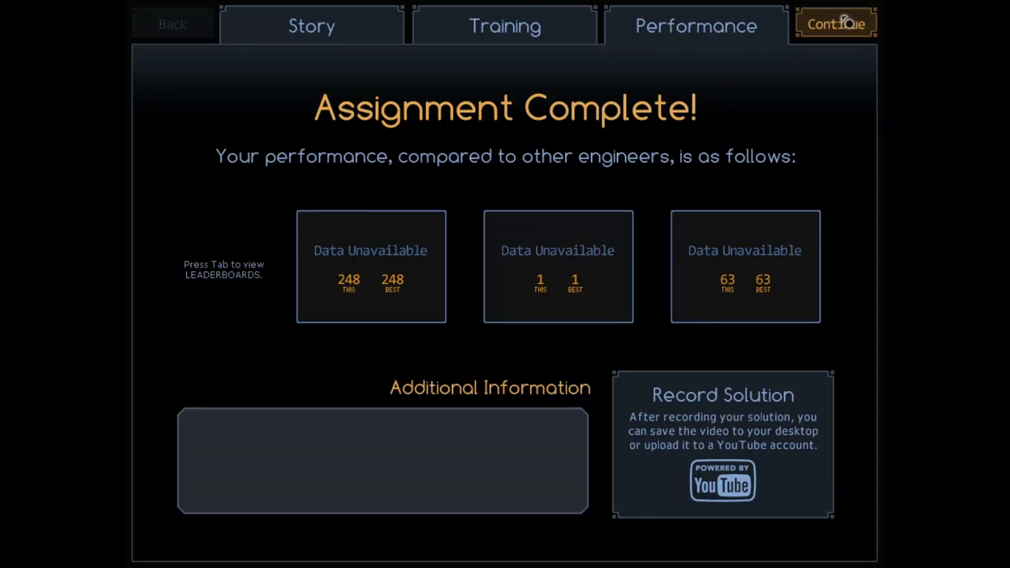
Load the sixth 81-symbol solution and run it at varying speeds to its 232-cycle completion.
click(835, 24)
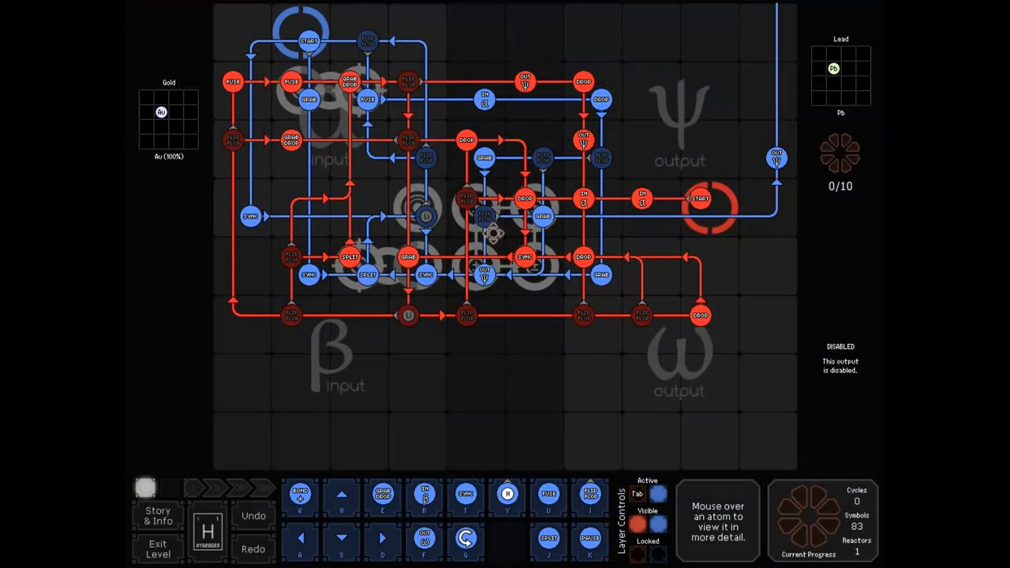
mouse_move(556, 405)
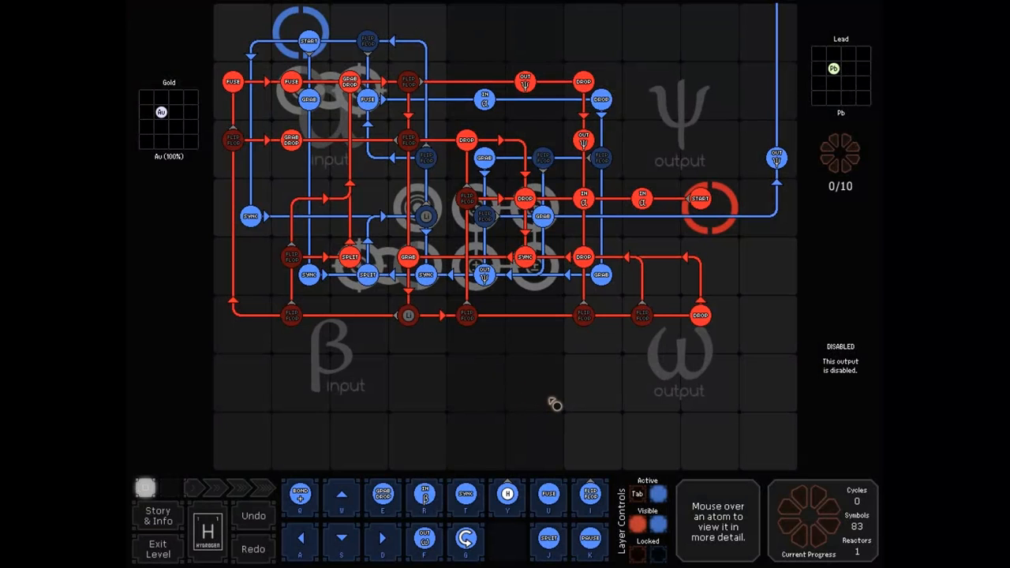
click(169, 487)
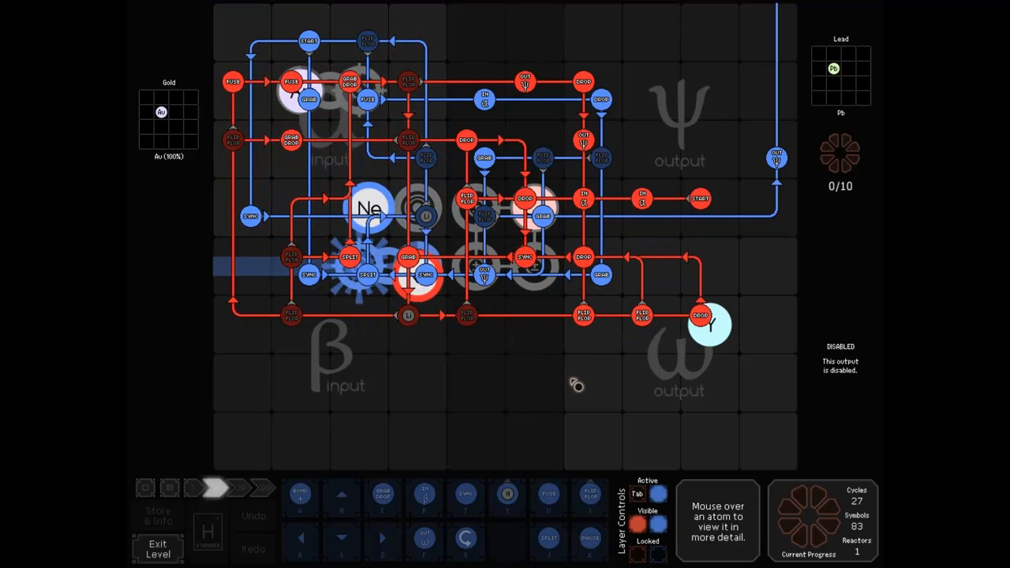
click(215, 488)
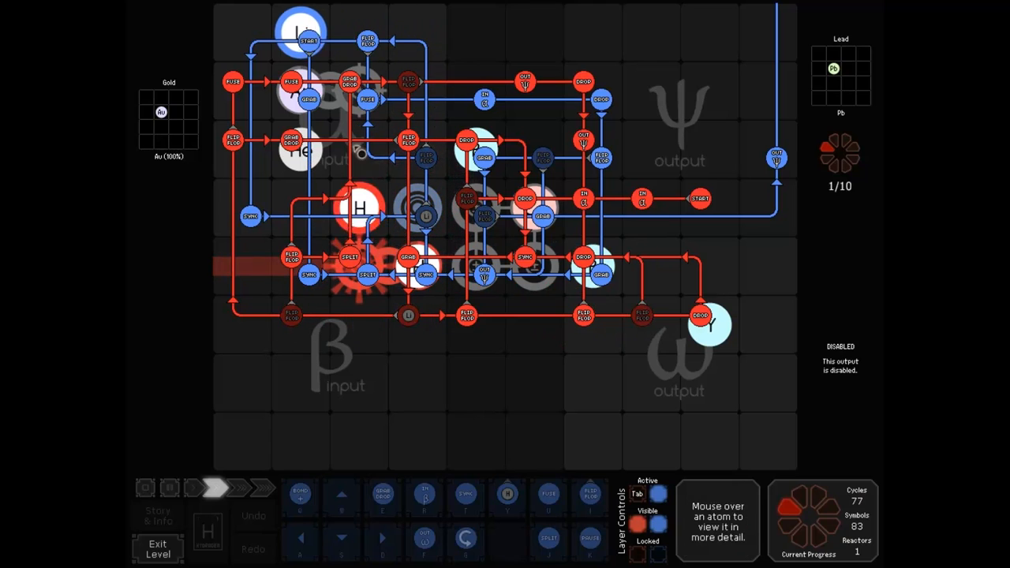
click(171, 487)
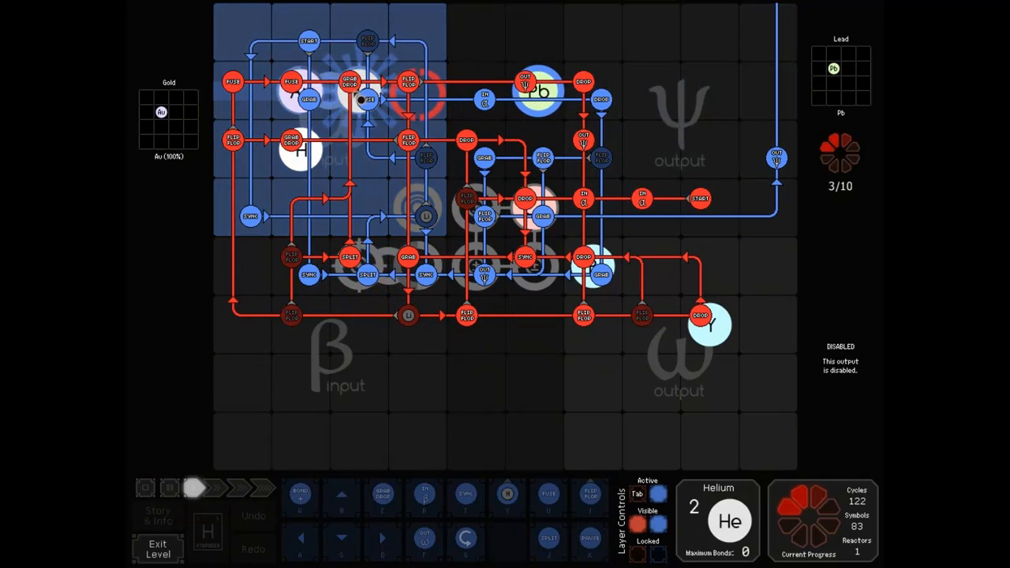
click(221, 488)
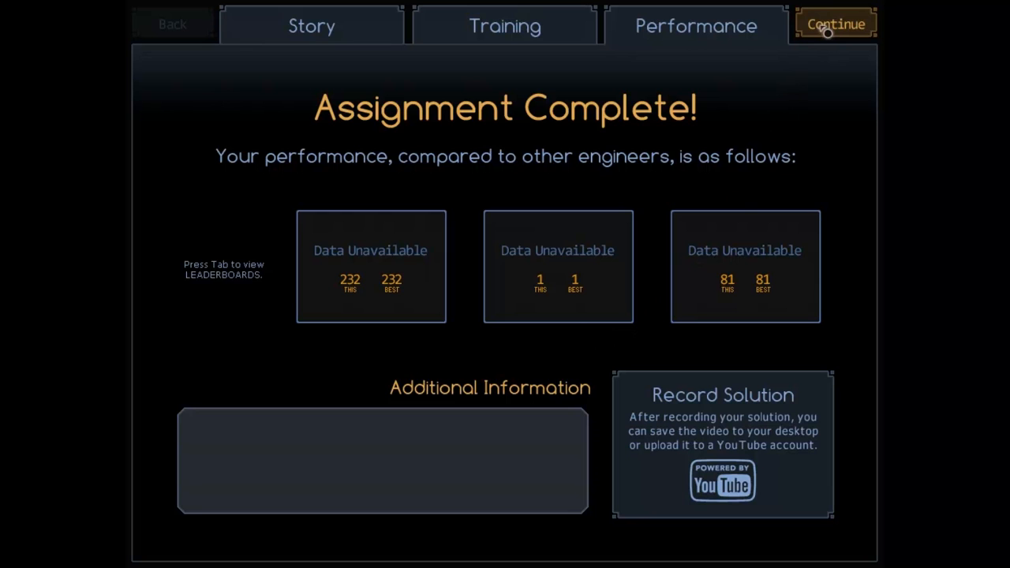
Load the 27-symbol lead-block reactor and fast-forward it to its 2393-cycle completion.
click(836, 23)
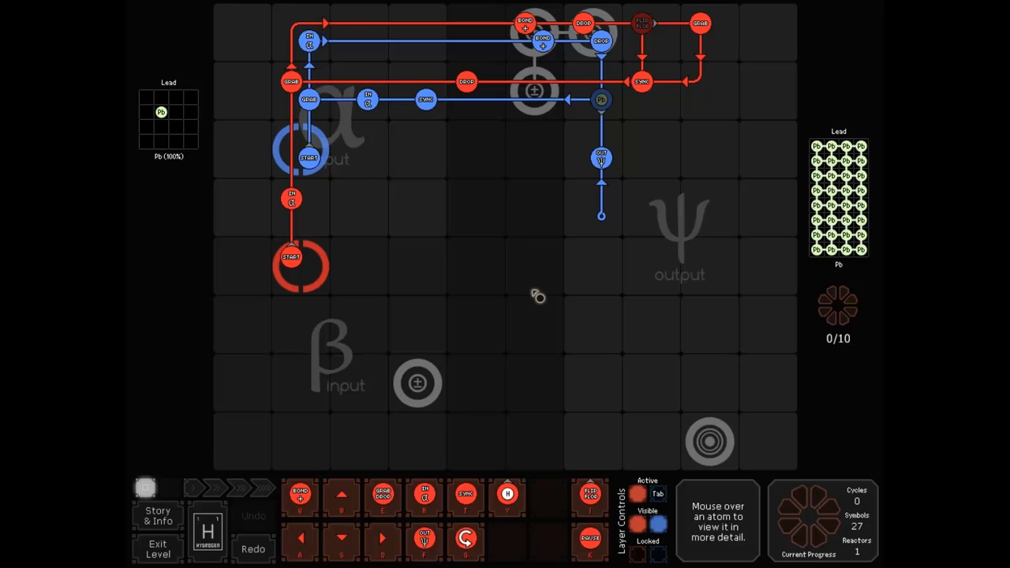
click(215, 487)
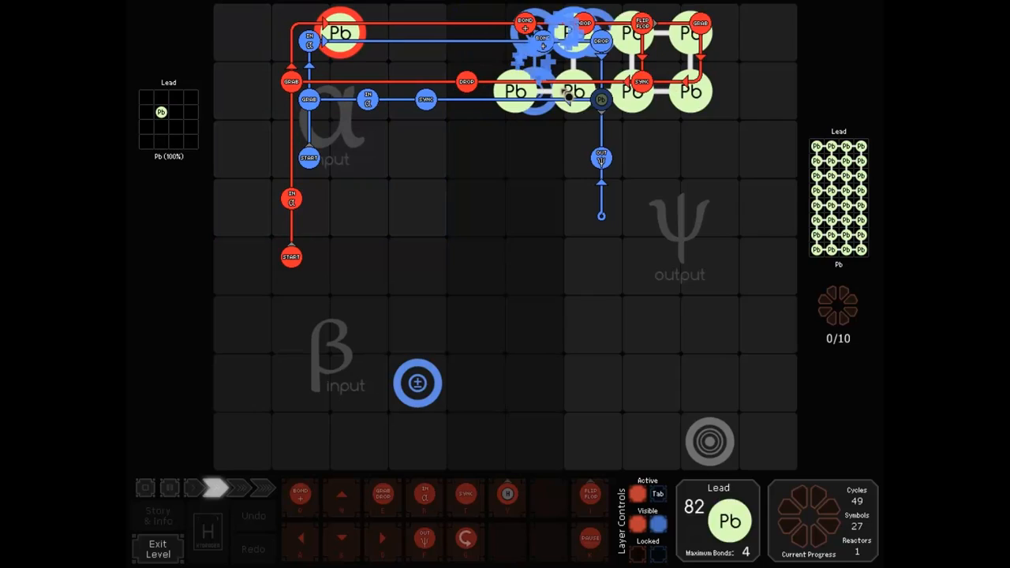
click(262, 488)
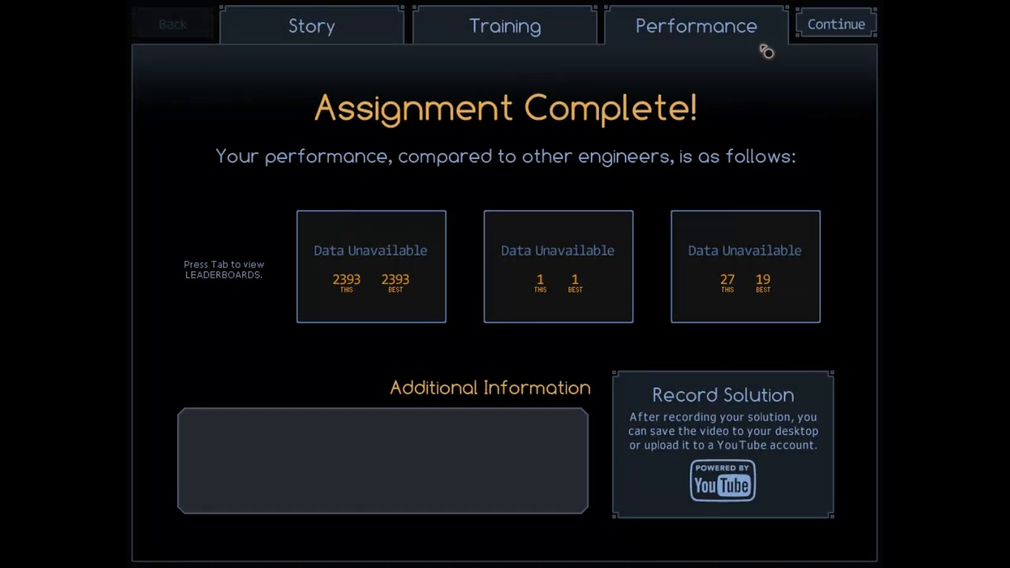
mouse_move(835, 24)
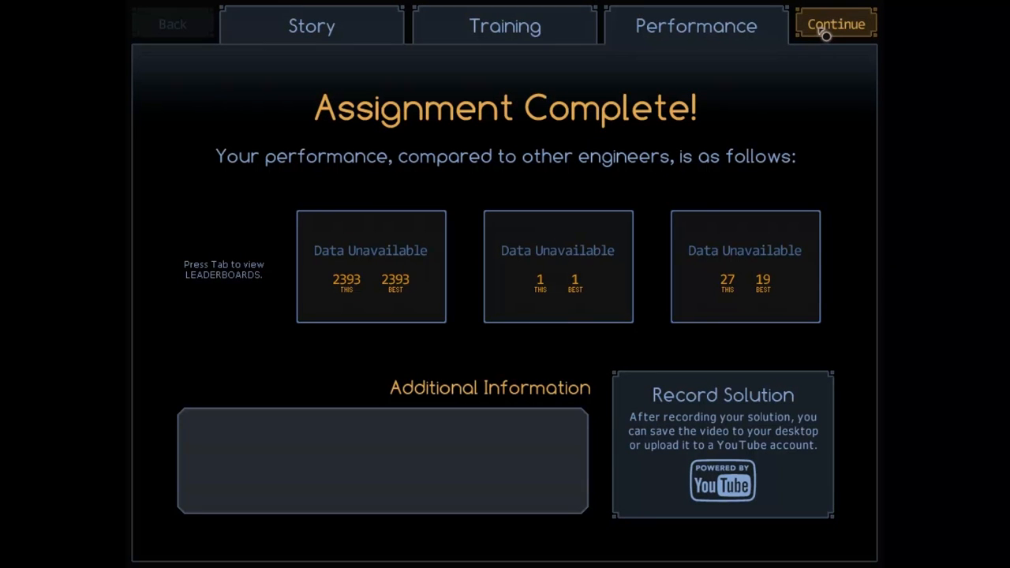
Load the faster 43-symbol lead-block solution and run it to its 887-cycle completion.
click(835, 23)
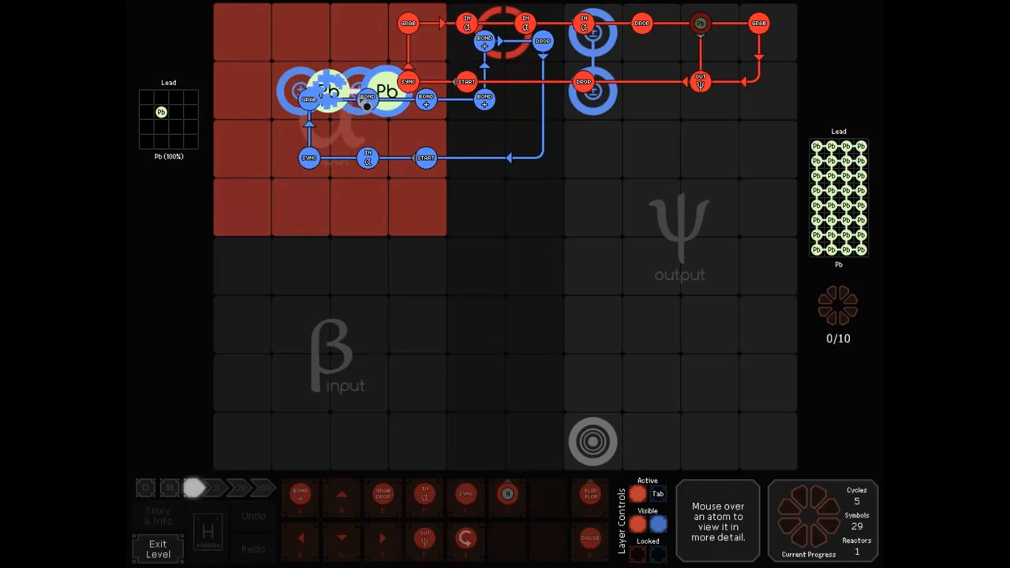
click(237, 486)
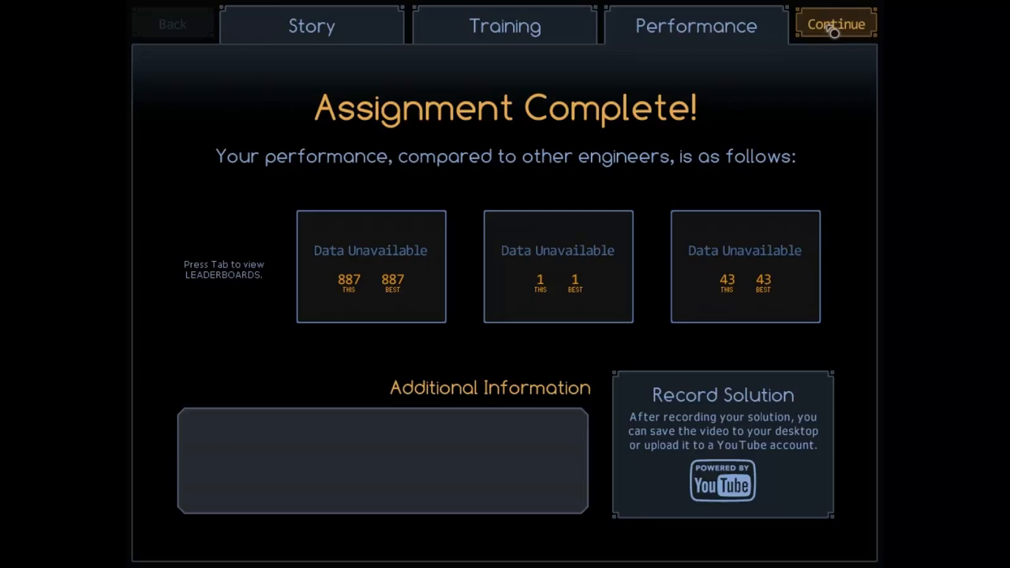
Continue past the results and run the next lead-block solution to Assignment Complete at 882 cycles, 42 symbols.
click(835, 23)
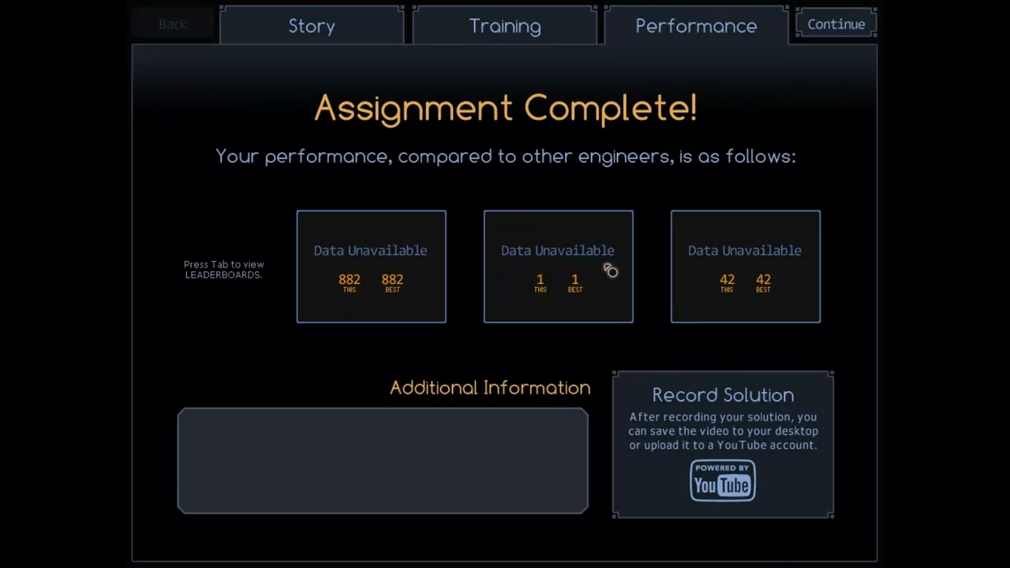
mouse_move(835, 23)
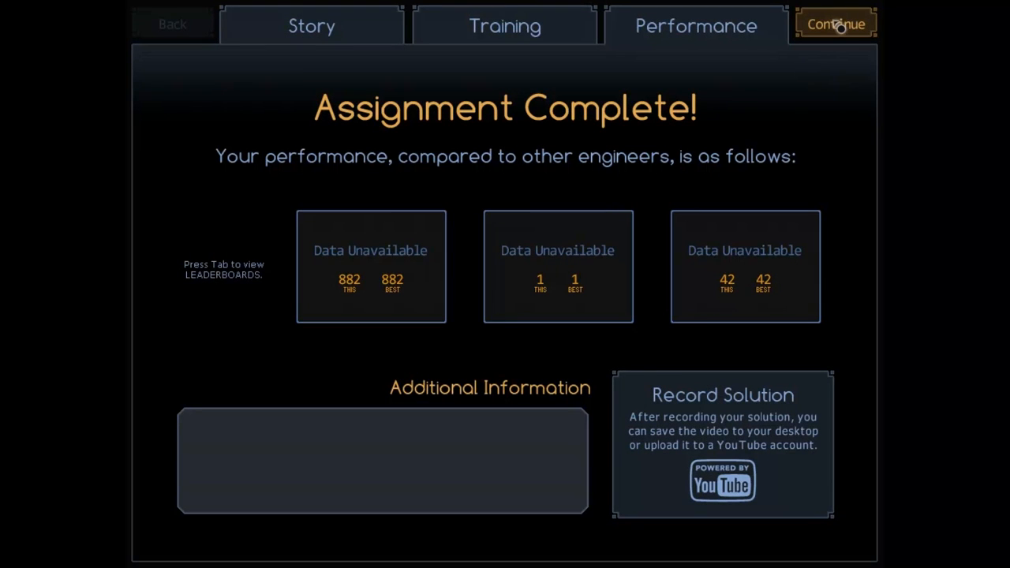
Continue to the next lead-block solution and play it with fast-forward to Assignment Complete at 840 cycles, 38 symbols.
click(833, 23)
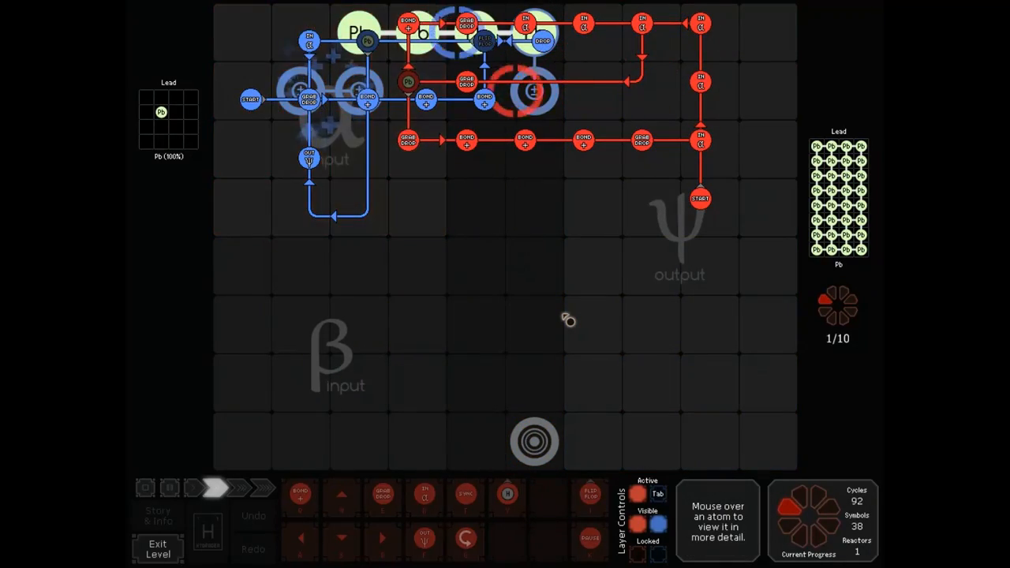
click(215, 488)
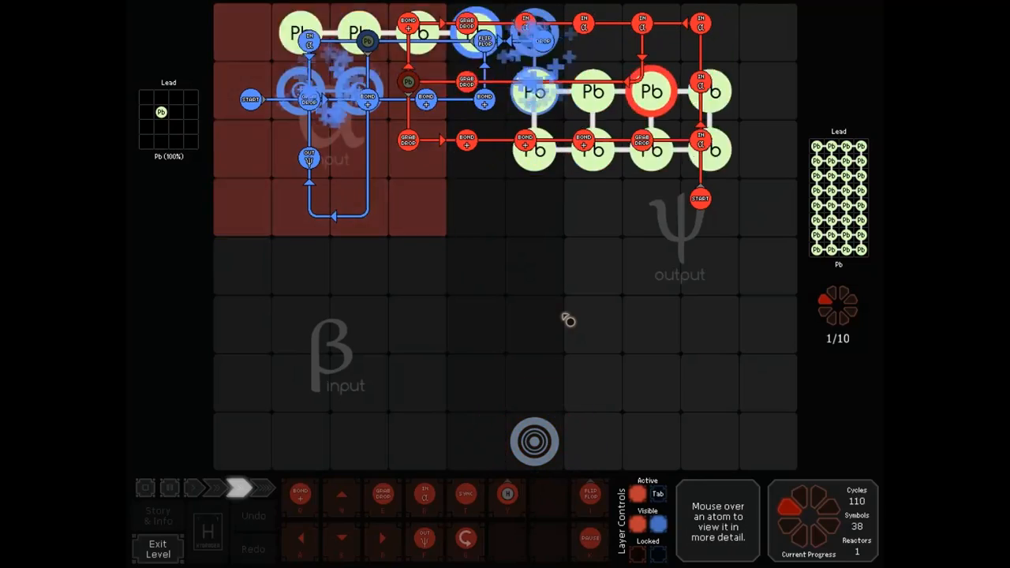
click(240, 488)
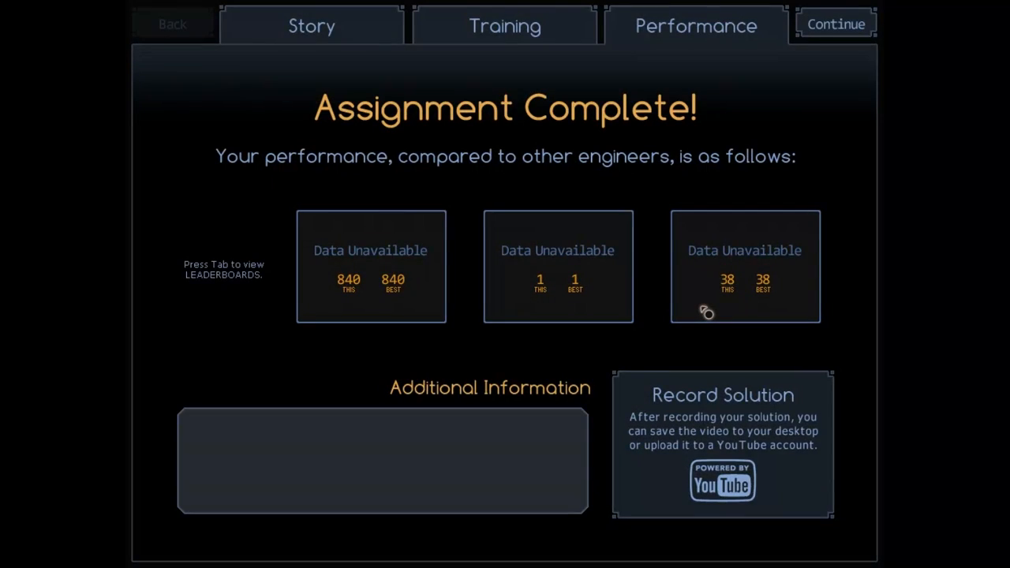
mouse_move(768, 349)
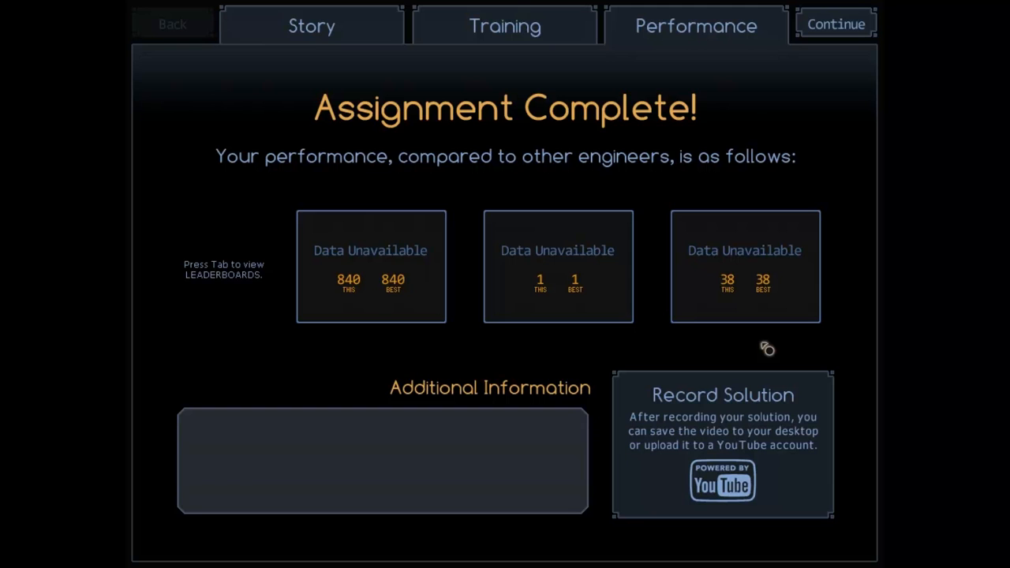
mouse_move(814, 65)
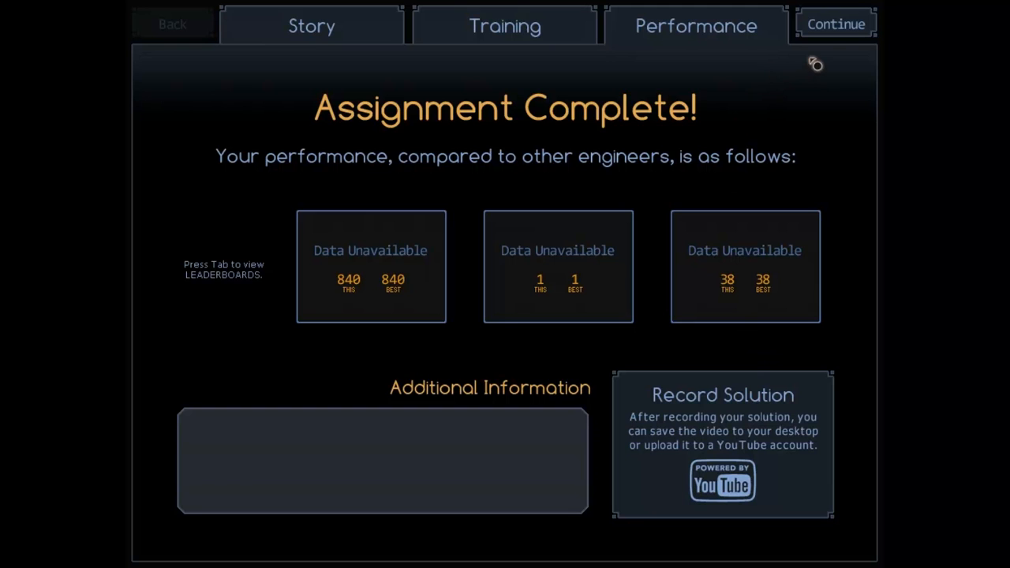